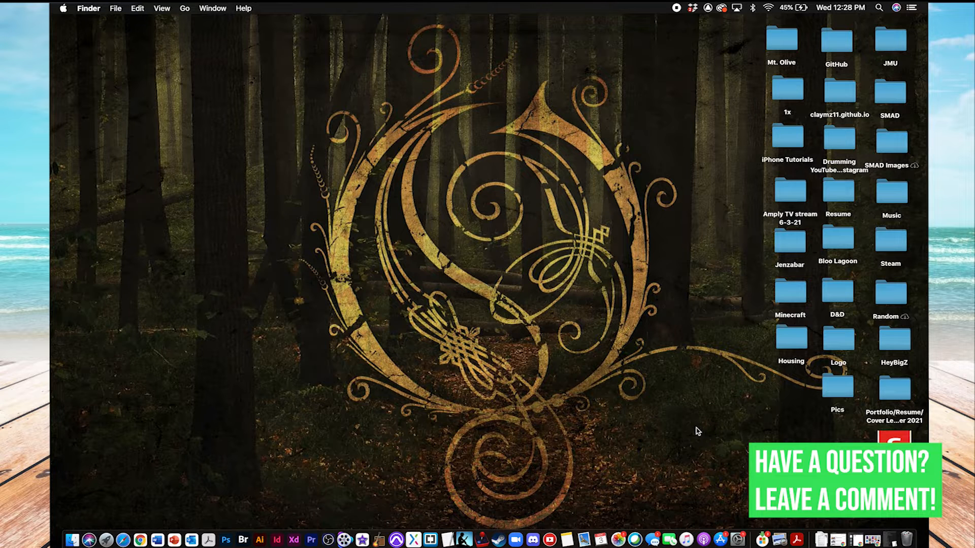
pyautogui.moveTo(550, 182)
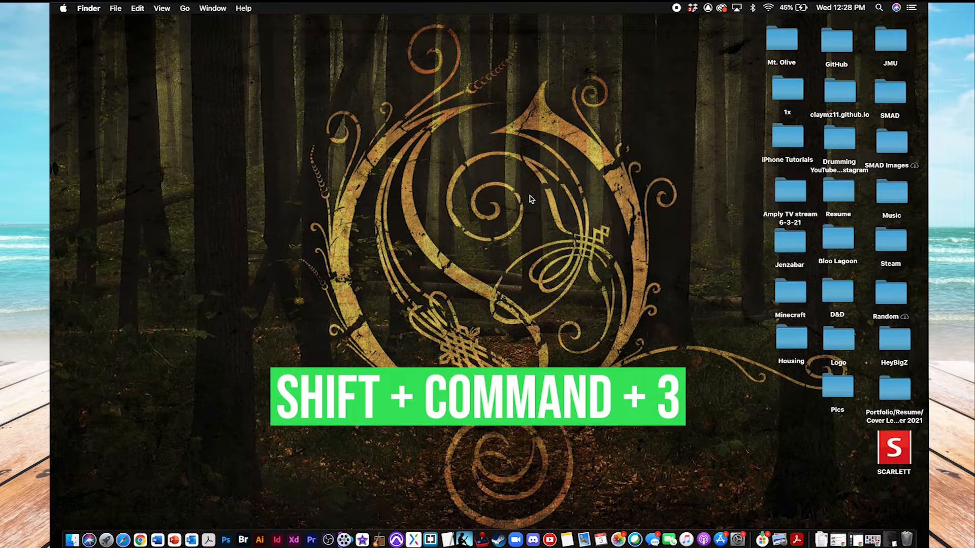
# Capture the full screen, review it in Markup, and save it to the desktop.
pyautogui.press('shift+cmd+3')
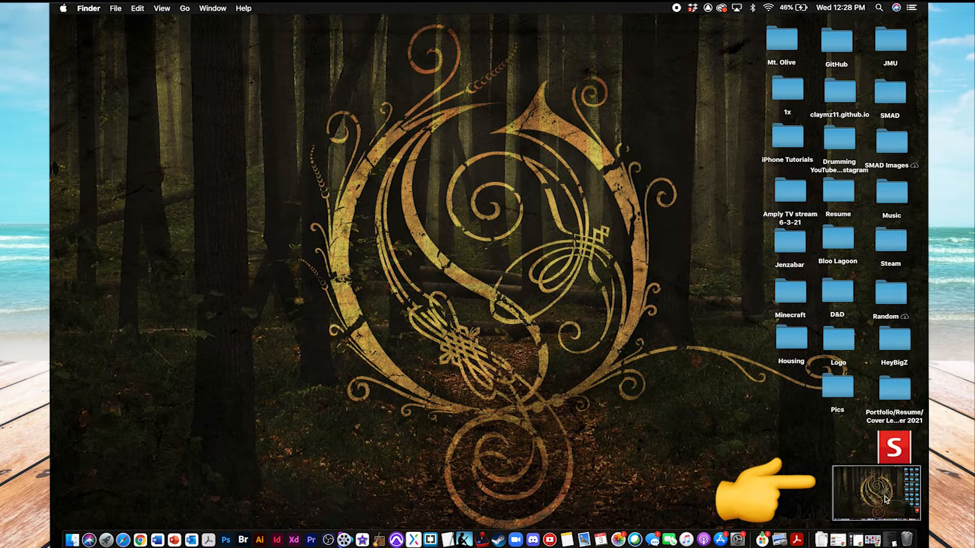
pyautogui.click(875, 493)
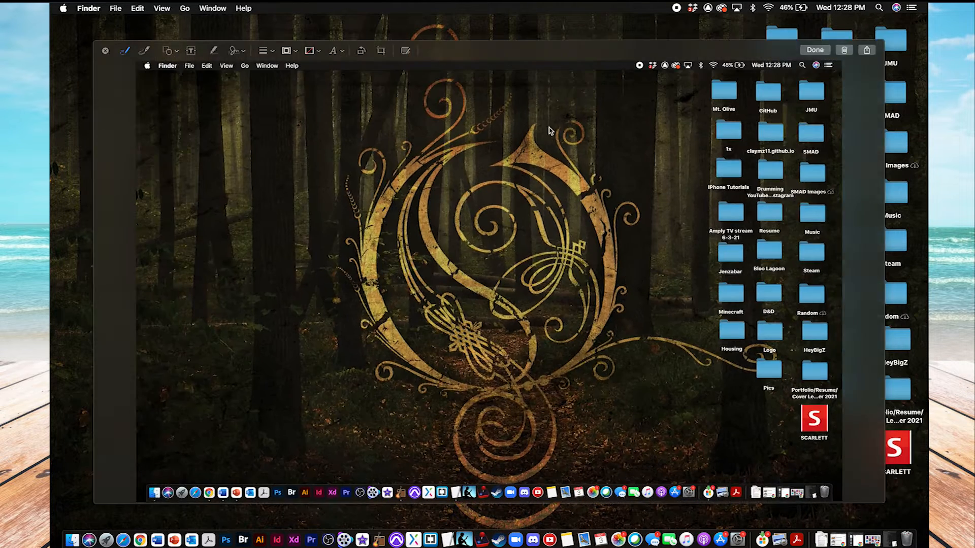
pyautogui.moveTo(351, 180)
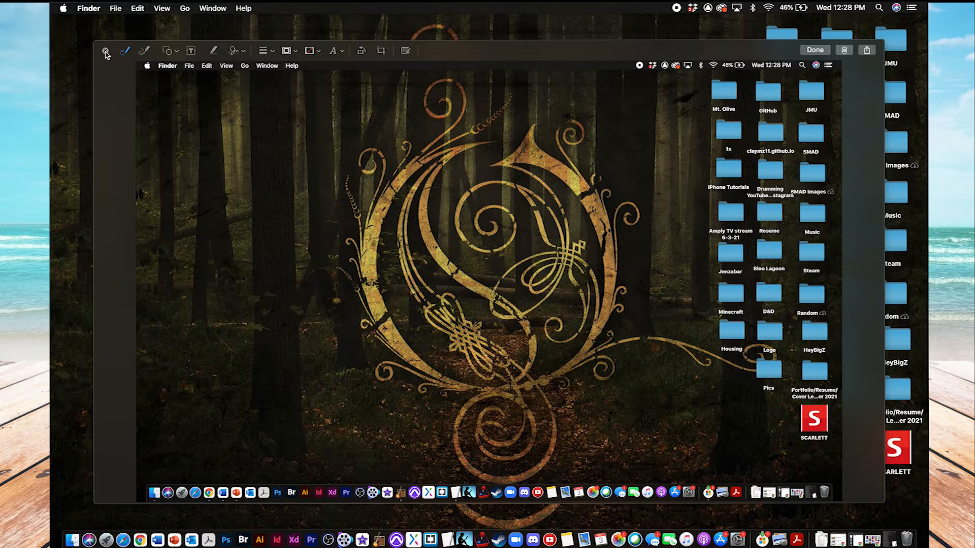
pyautogui.click(815, 50)
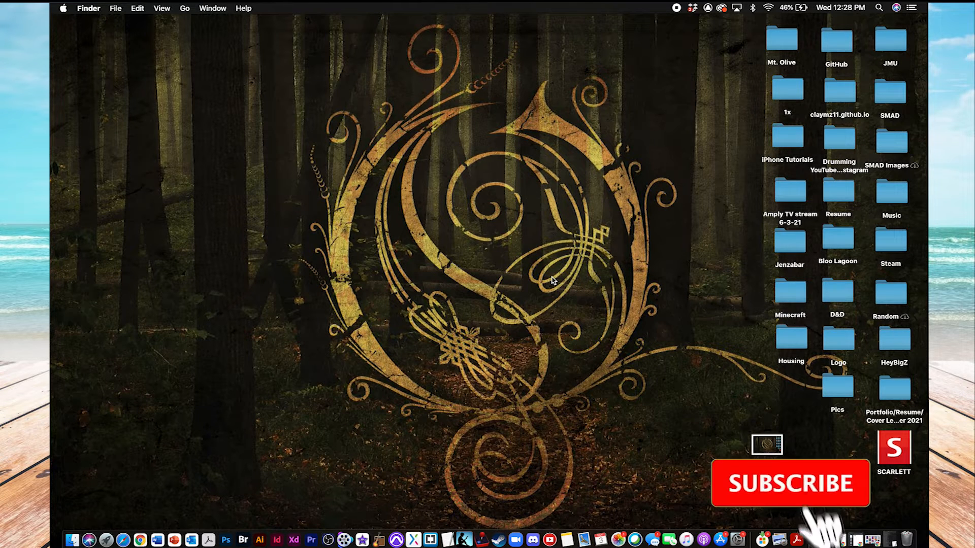
# Capture a rectangular region enclosing the large logo.
pyautogui.click(791, 483)
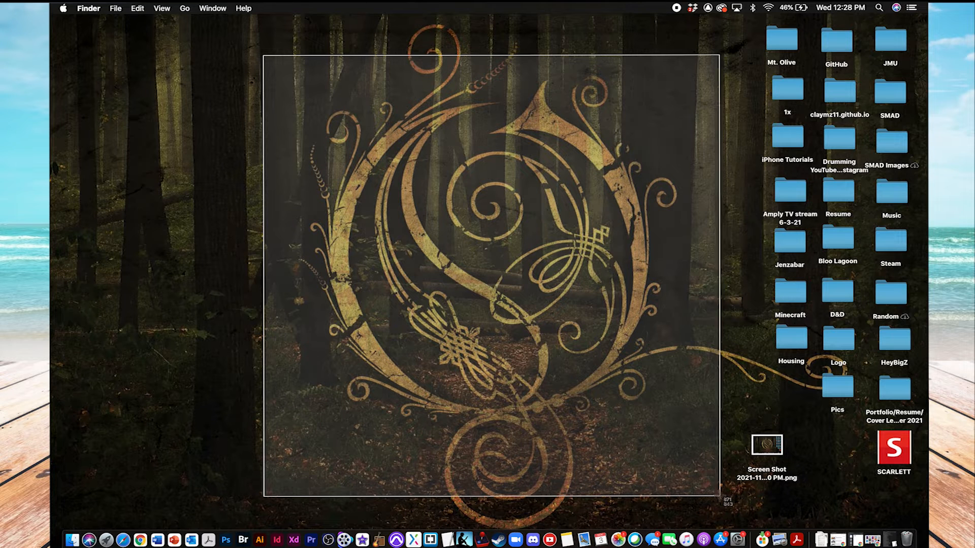
pyautogui.moveTo(718, 493); pyautogui.dragTo(719, 490)
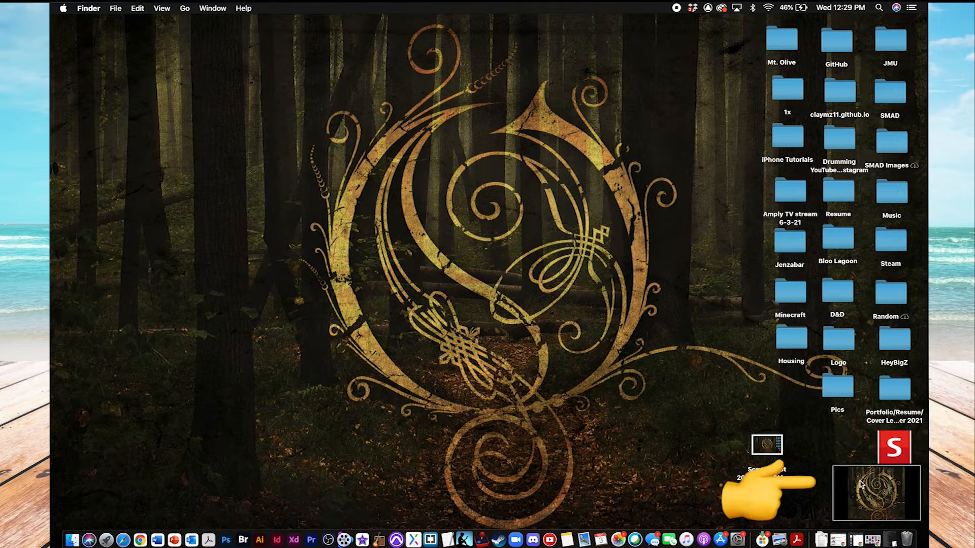
pyautogui.moveTo(852, 466)
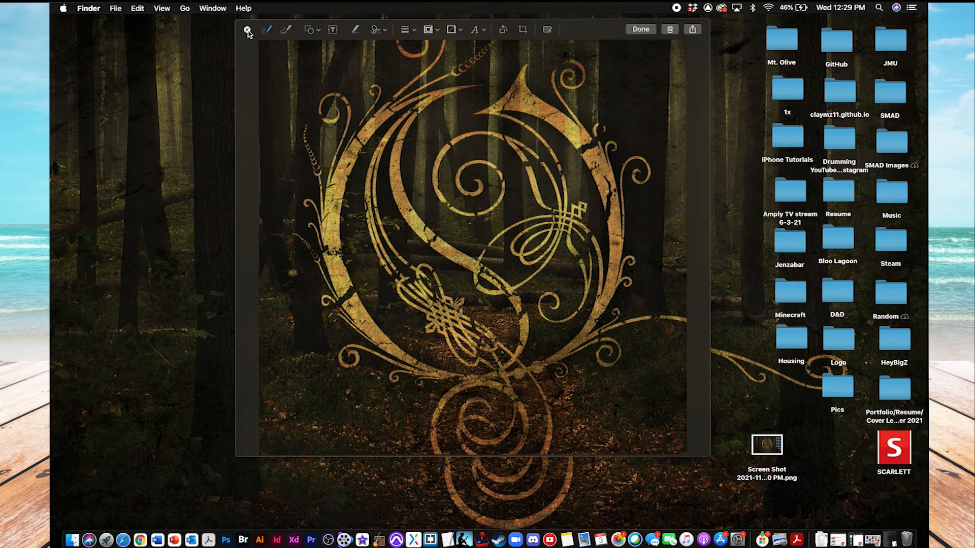
# Close the logo capture's Markup preview to save it as a desktop PNG.
pyautogui.click(640, 28)
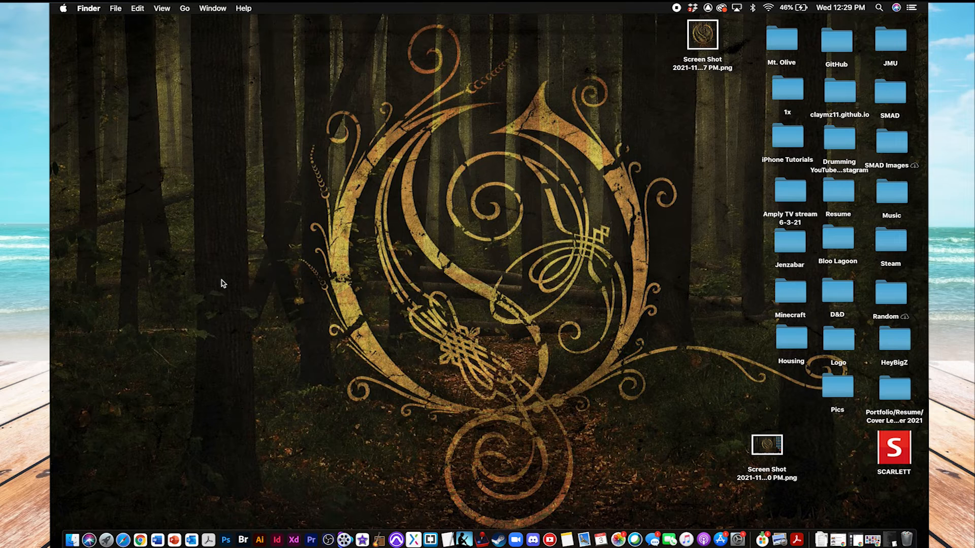